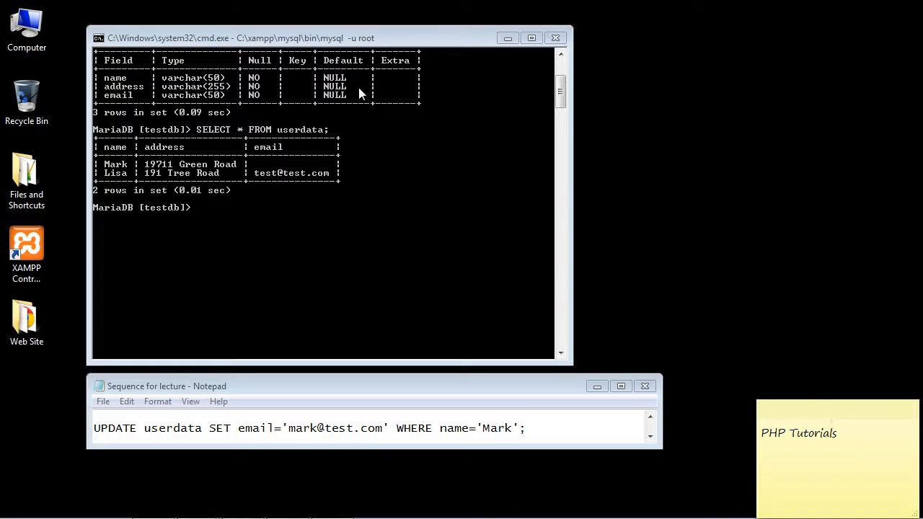
mouse_move(127, 99)
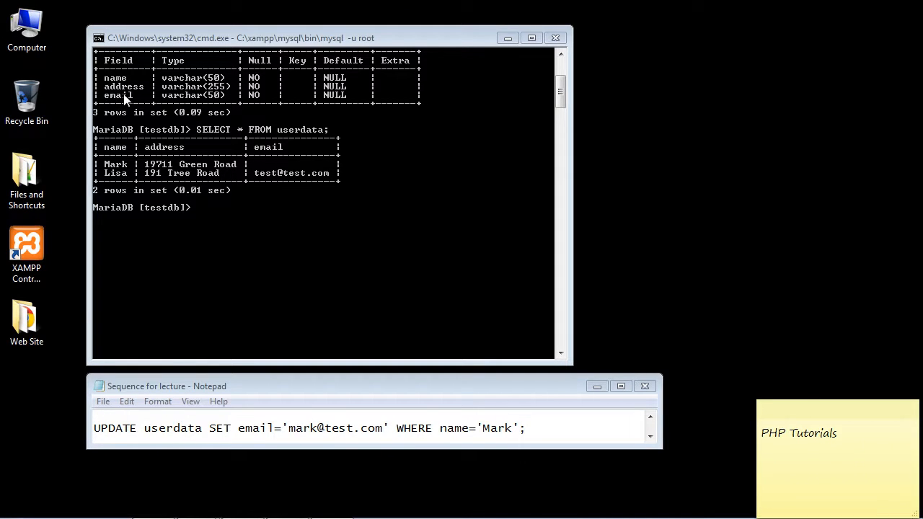
mouse_move(267, 176)
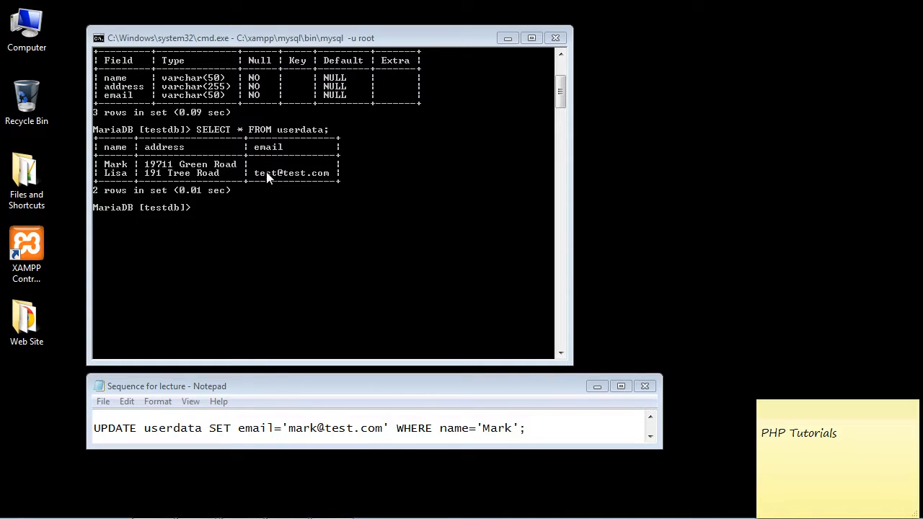
mouse_move(282, 172)
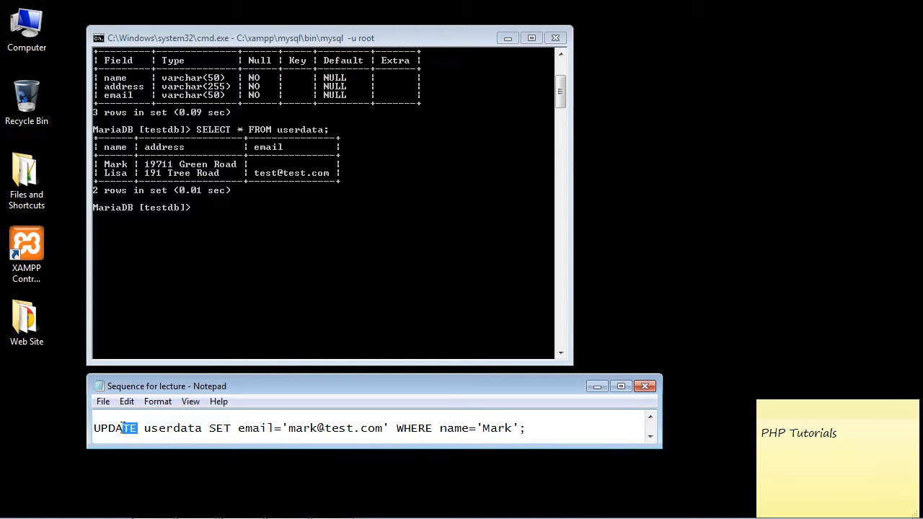
double_click(114, 426)
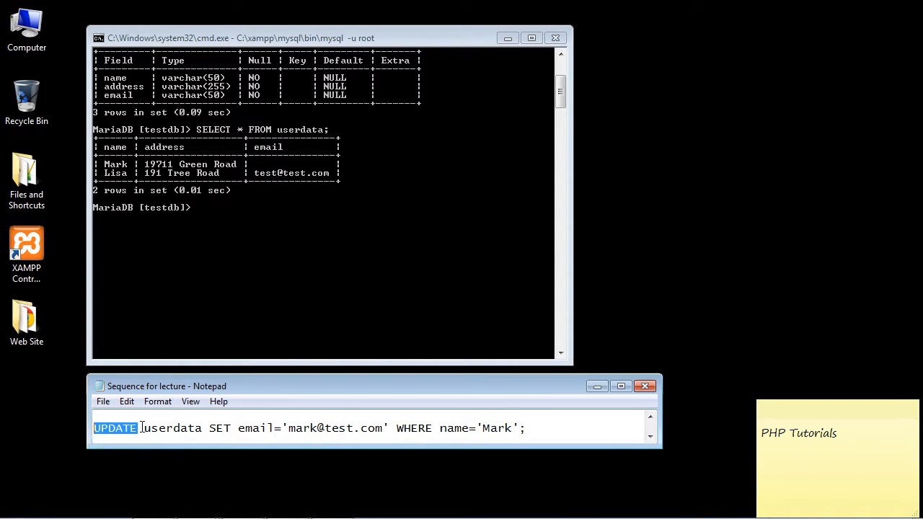
double_click(173, 427)
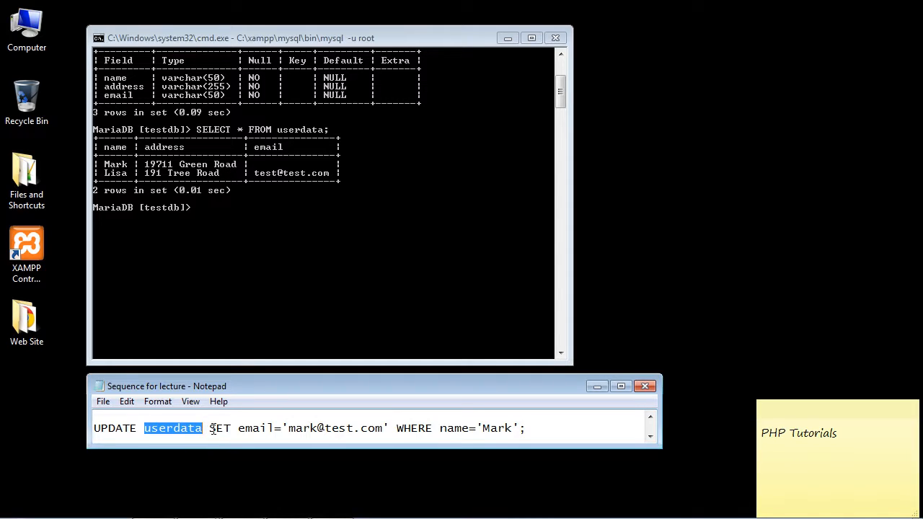
click(211, 427)
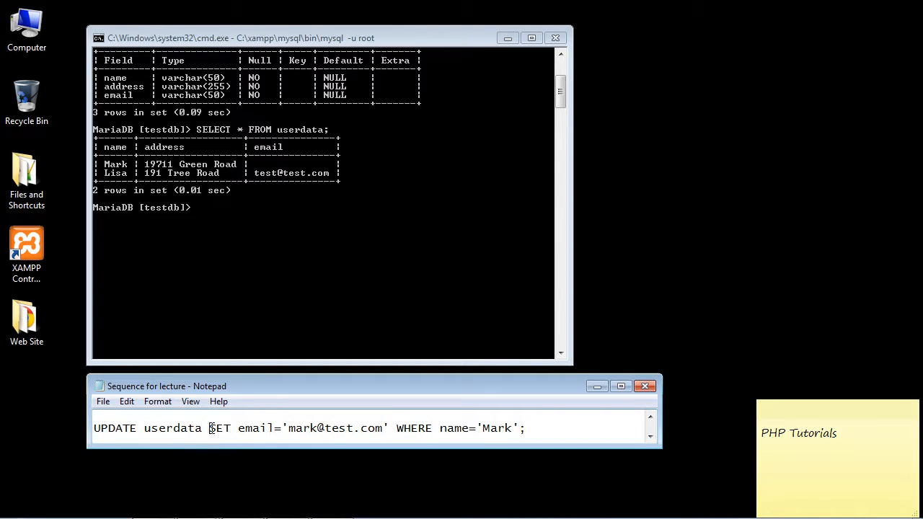
double_click(219, 428)
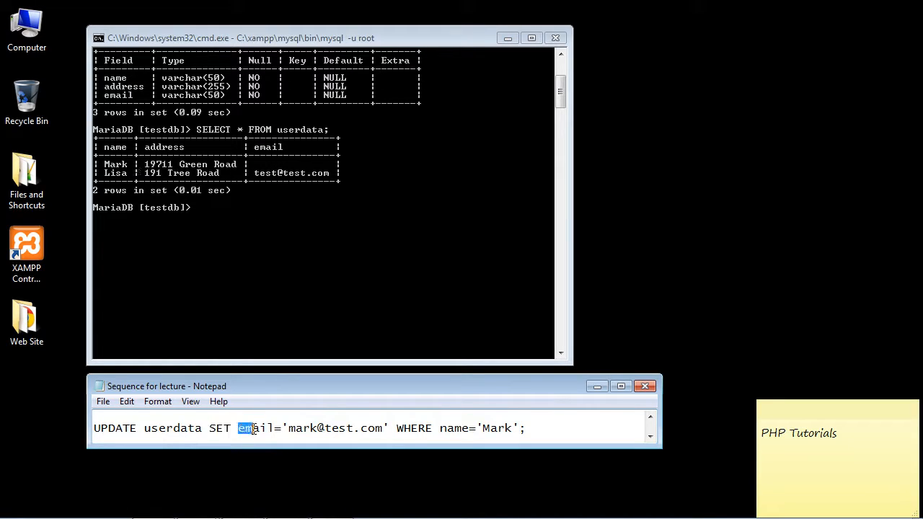
double_click(257, 427)
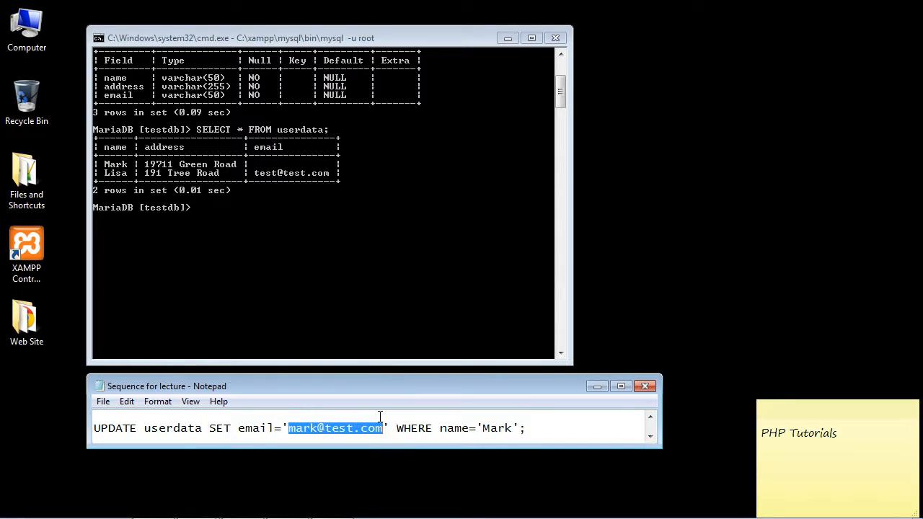
Walk through the WHERE name='Mark' condition of the statement in Notepad.
double_click(412, 429)
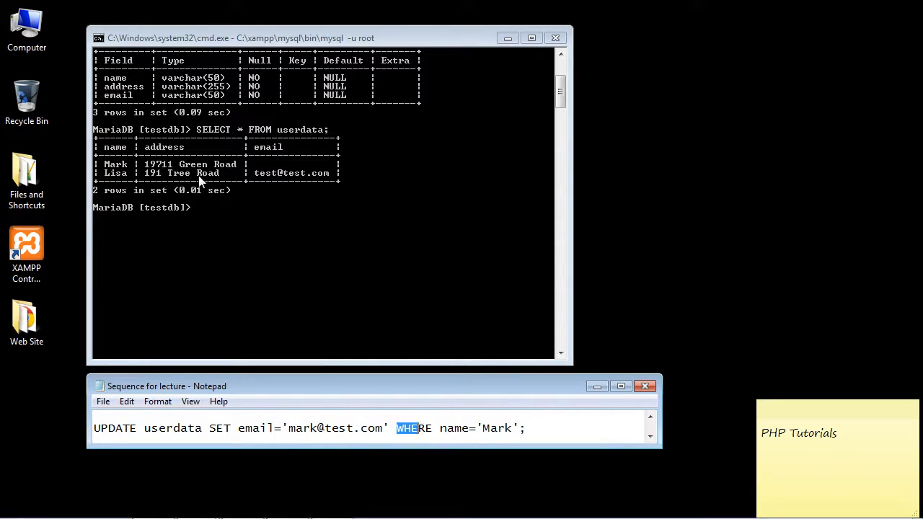
mouse_move(231, 173)
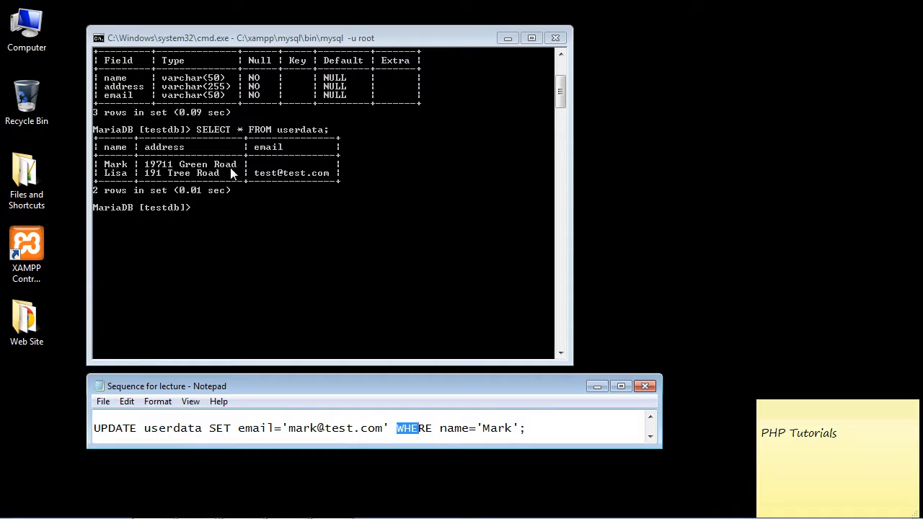
mouse_move(228, 165)
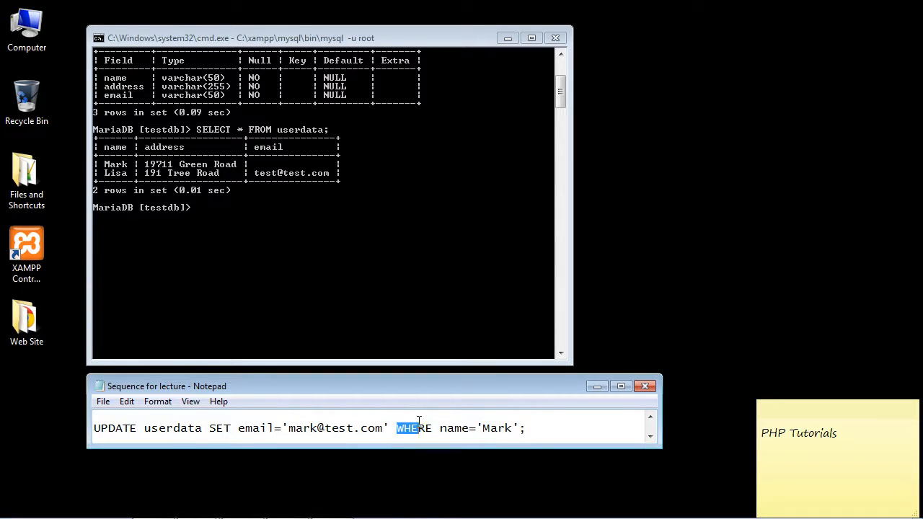
click(432, 427)
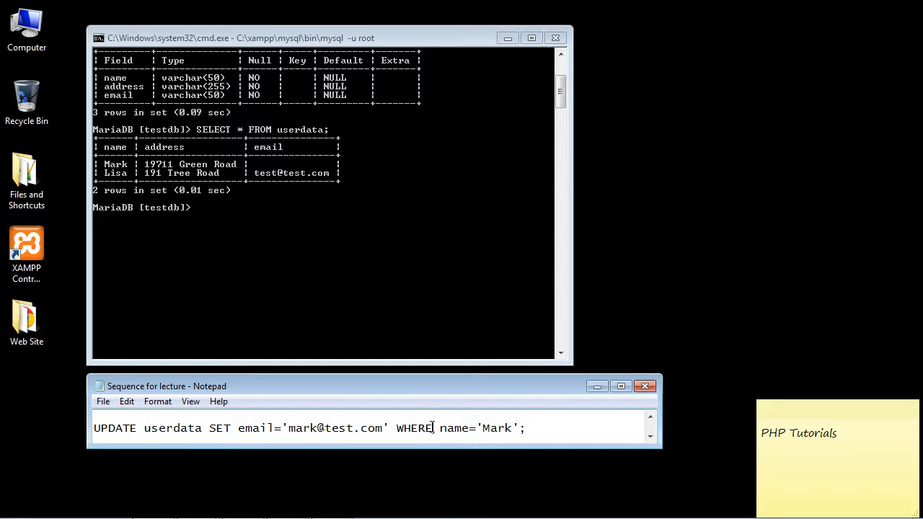
double_click(450, 427)
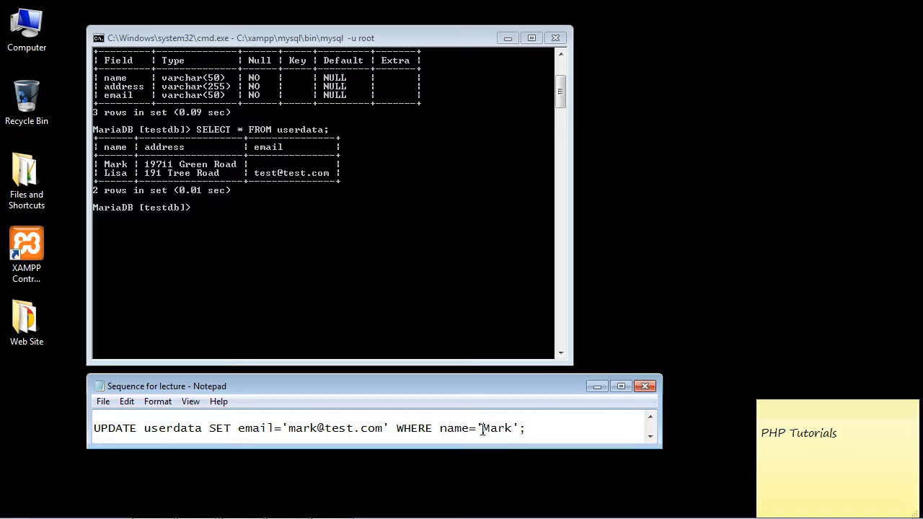
double_click(496, 427)
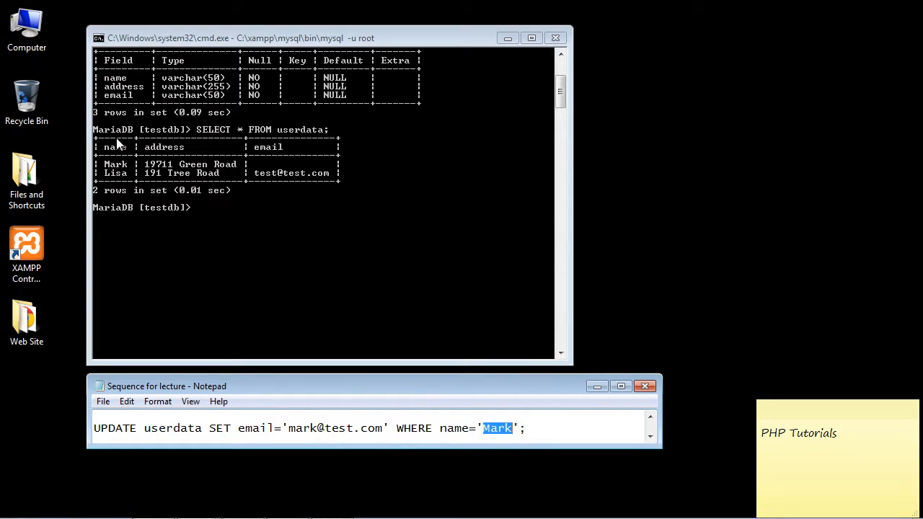
mouse_move(127, 170)
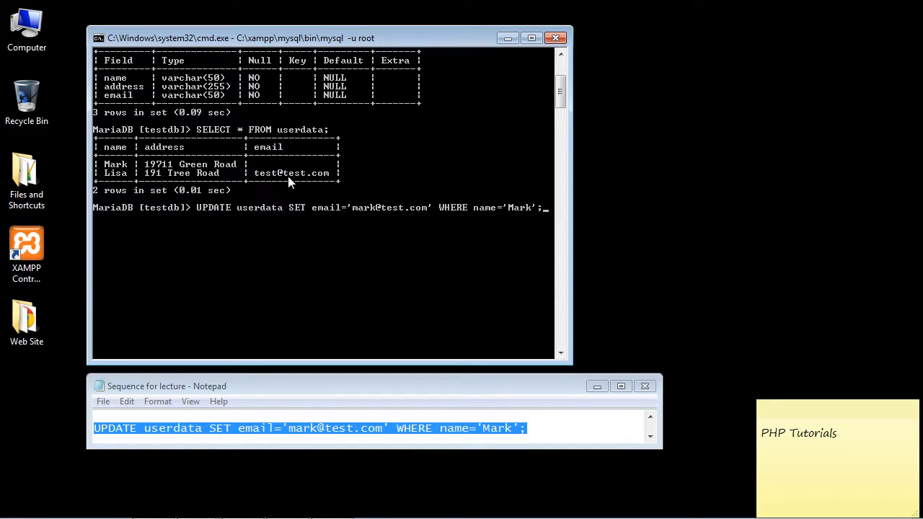
key(Return)
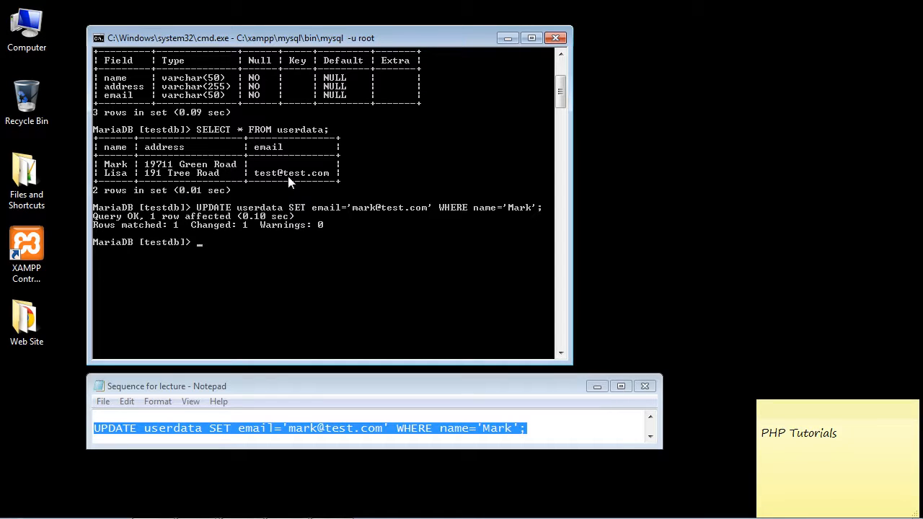
text(S)
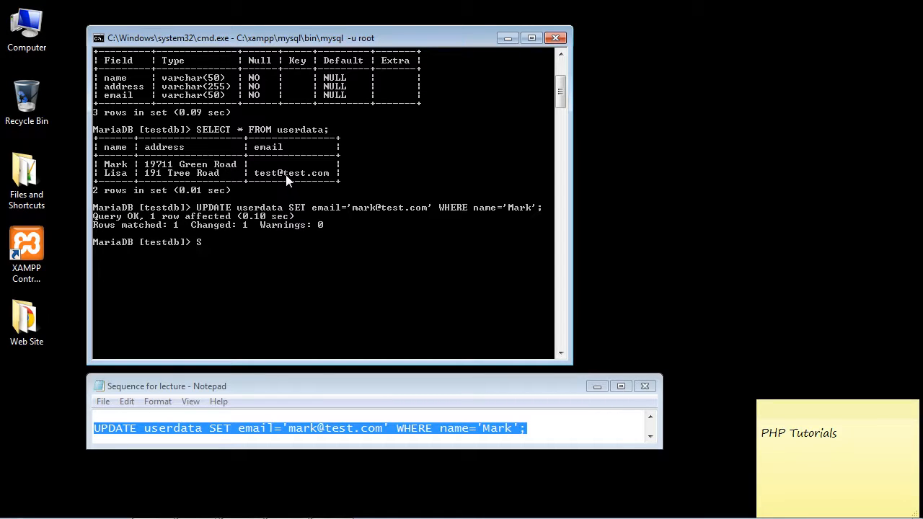
text(ELECT)
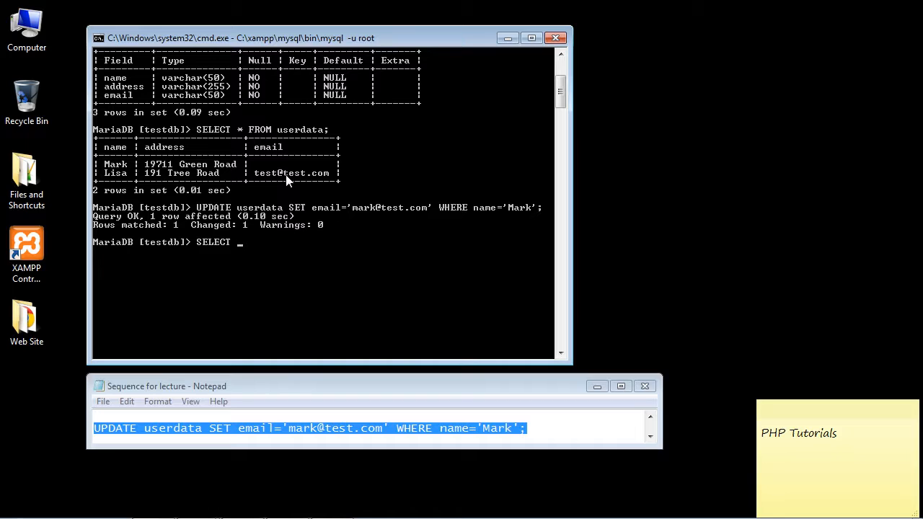
text(*)
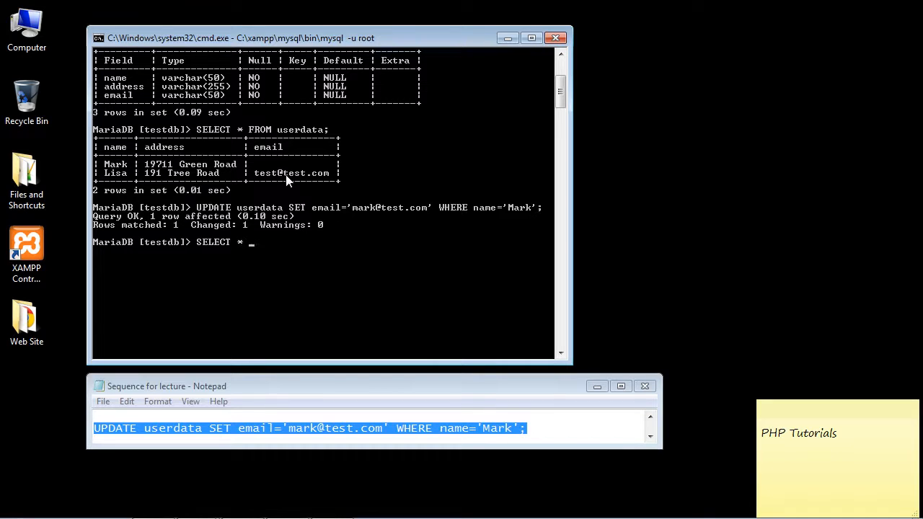
text(FROM usd)
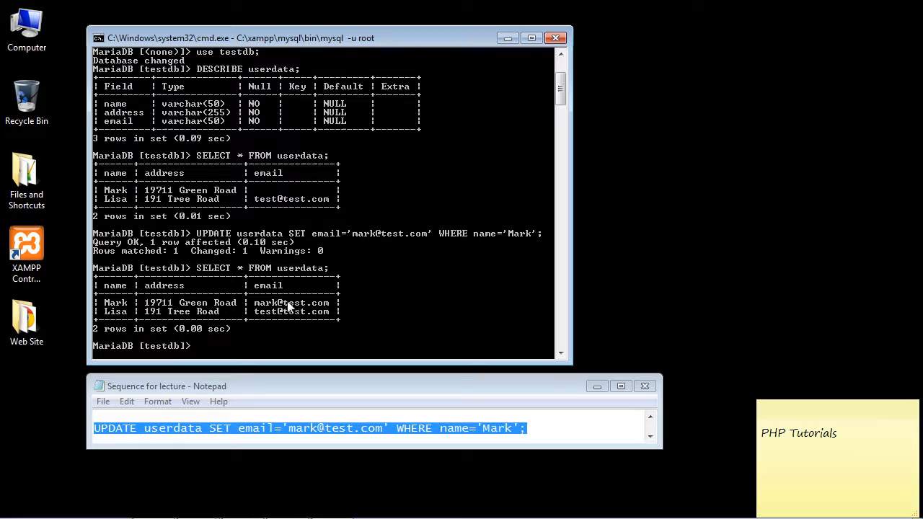
mouse_move(300, 309)
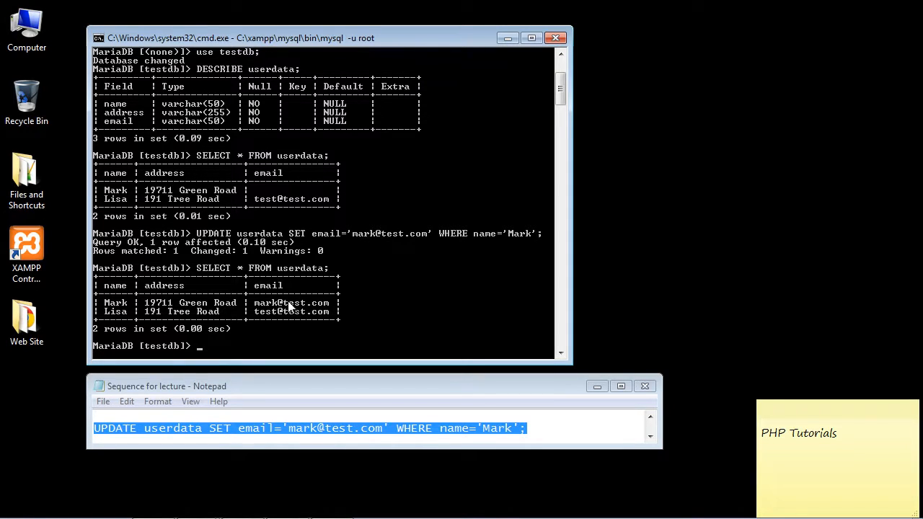
mouse_move(272, 308)
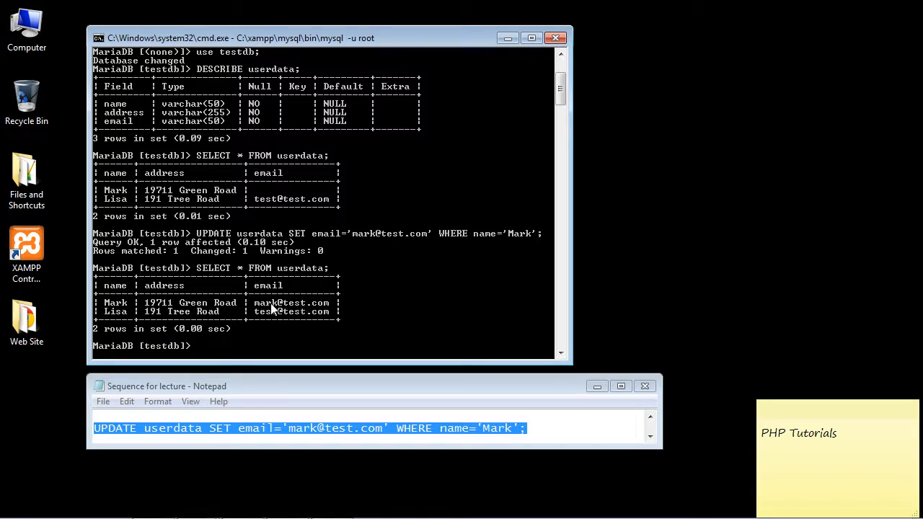
mouse_move(283, 310)
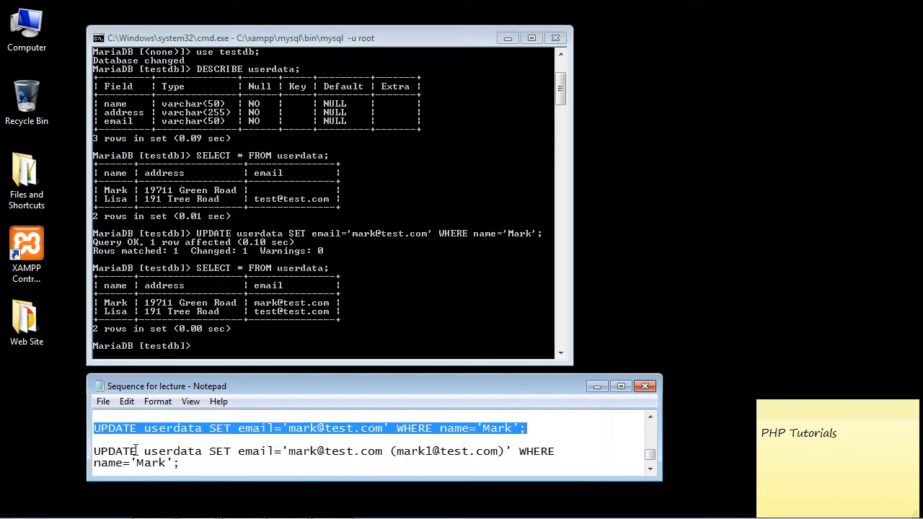
double_click(115, 450)
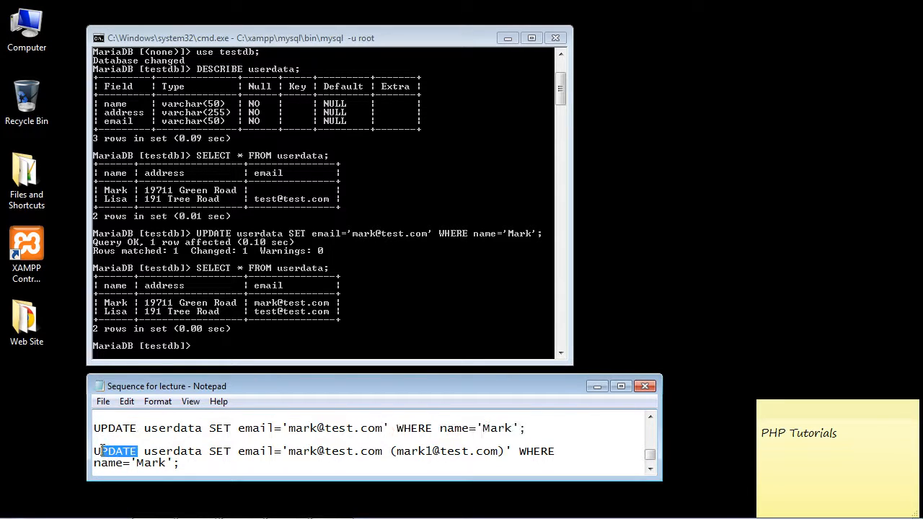
double_click(219, 450)
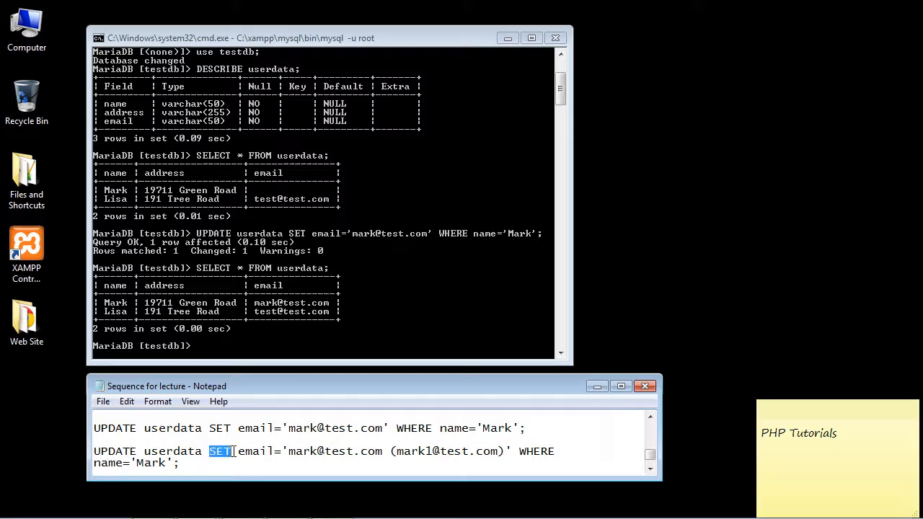
double_click(256, 450)
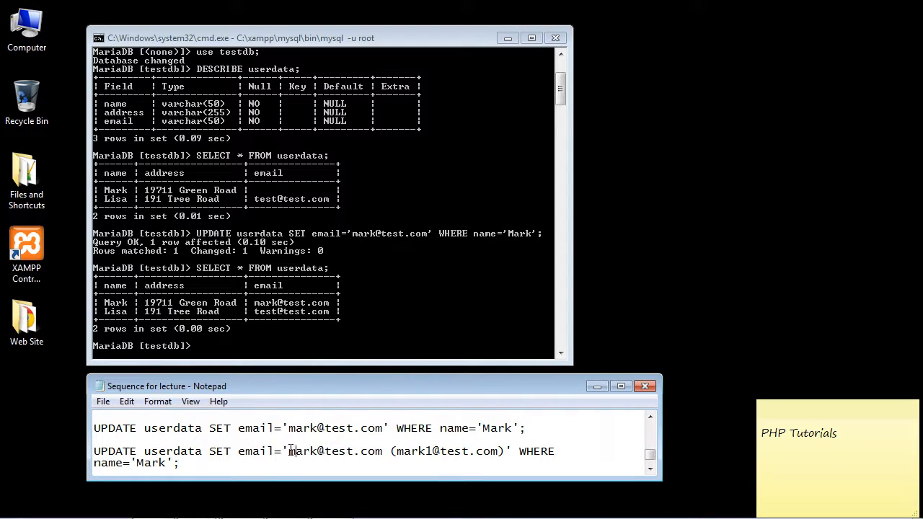
drag(288, 450, 331, 450)
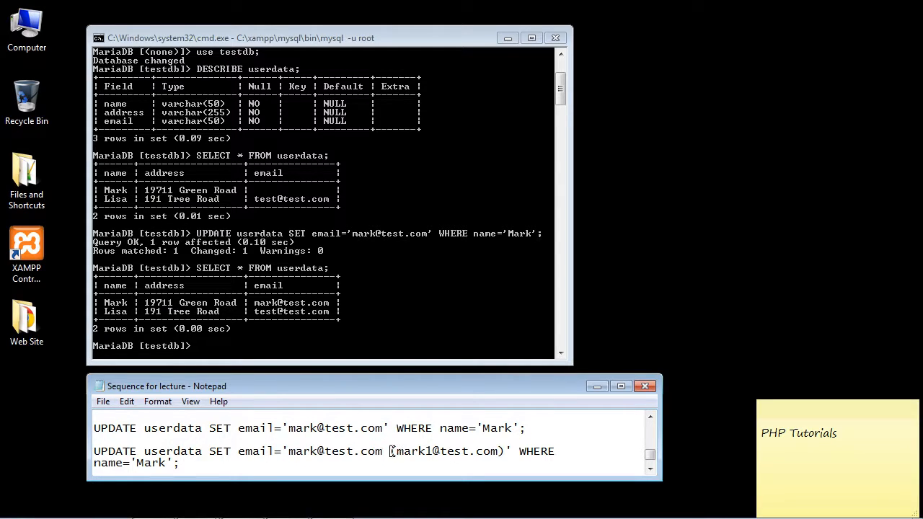
drag(389, 450, 505, 450)
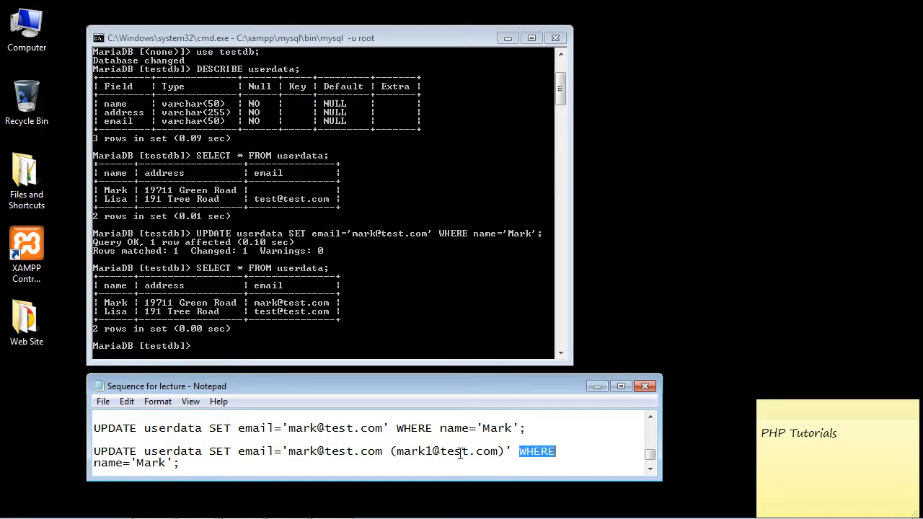
double_click(150, 463)
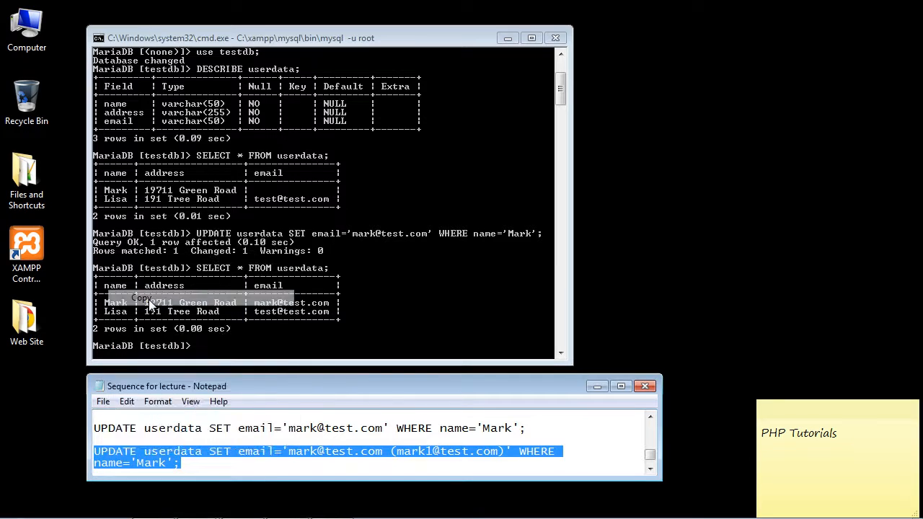
Paste the second UPDATE into the console via Edit > Paste, run it, and begin a new SELECT.
right_click(216, 38)
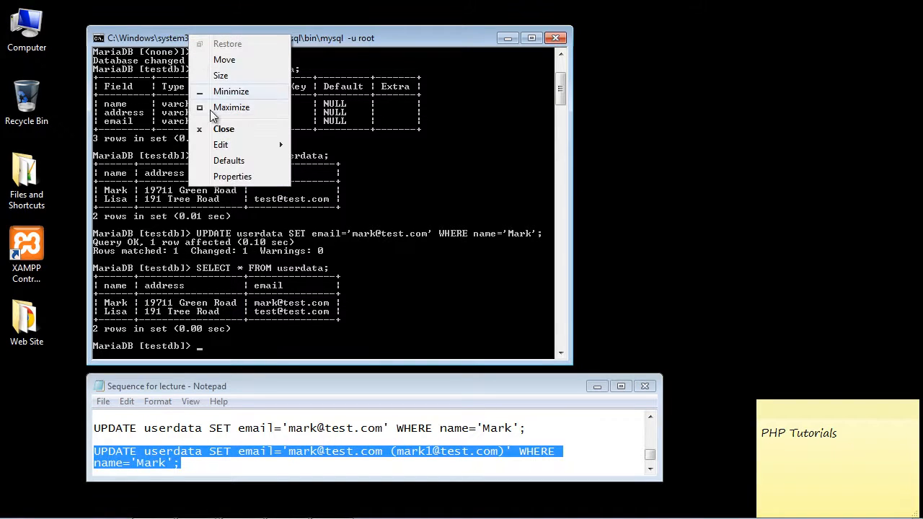
click(221, 144)
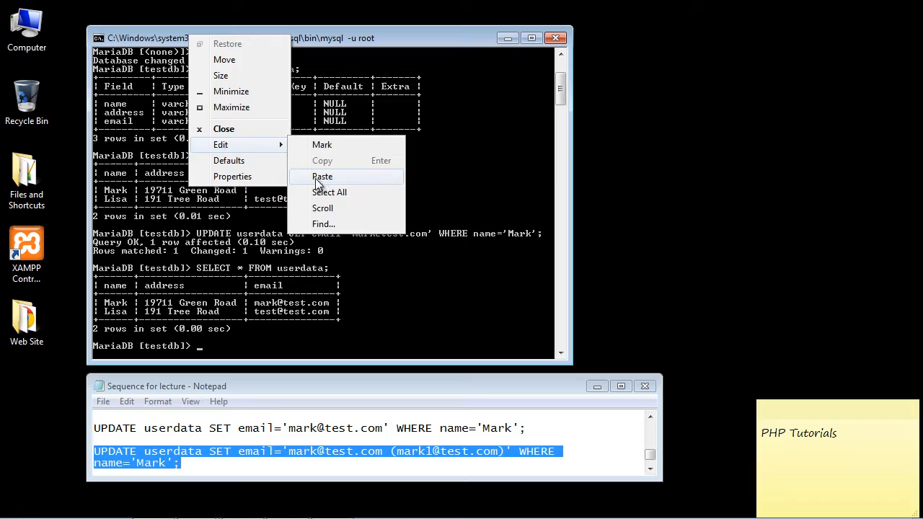
click(323, 176)
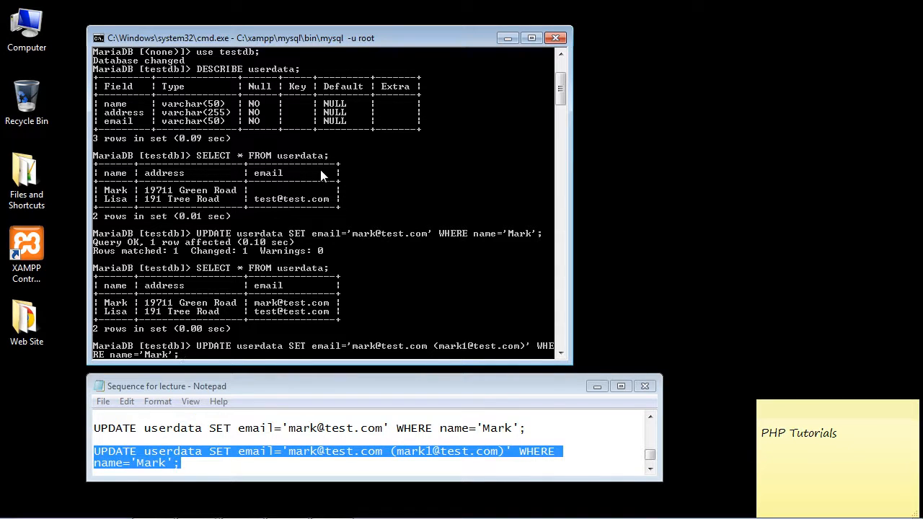
key(Return)
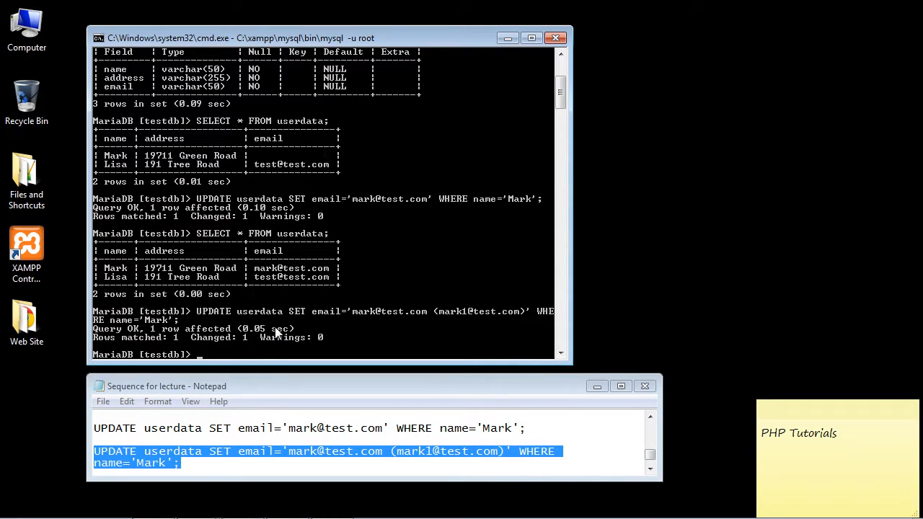
text(SELEC)
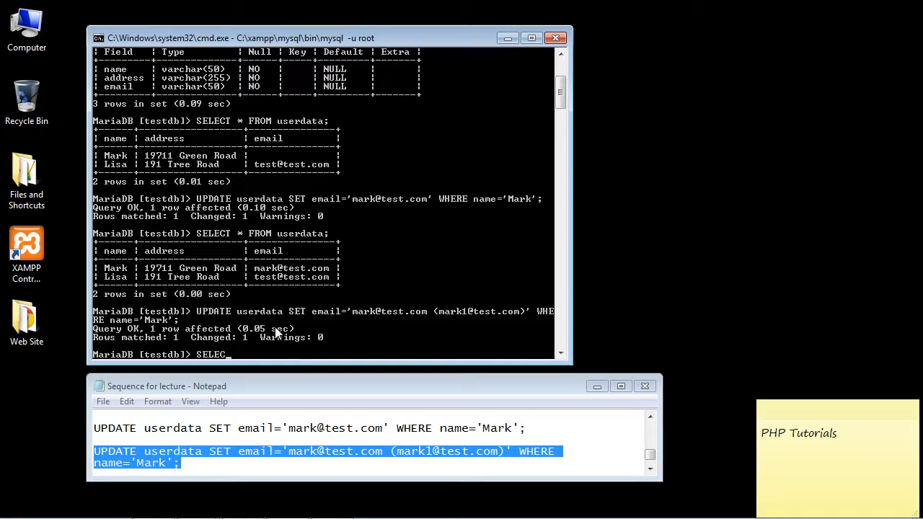